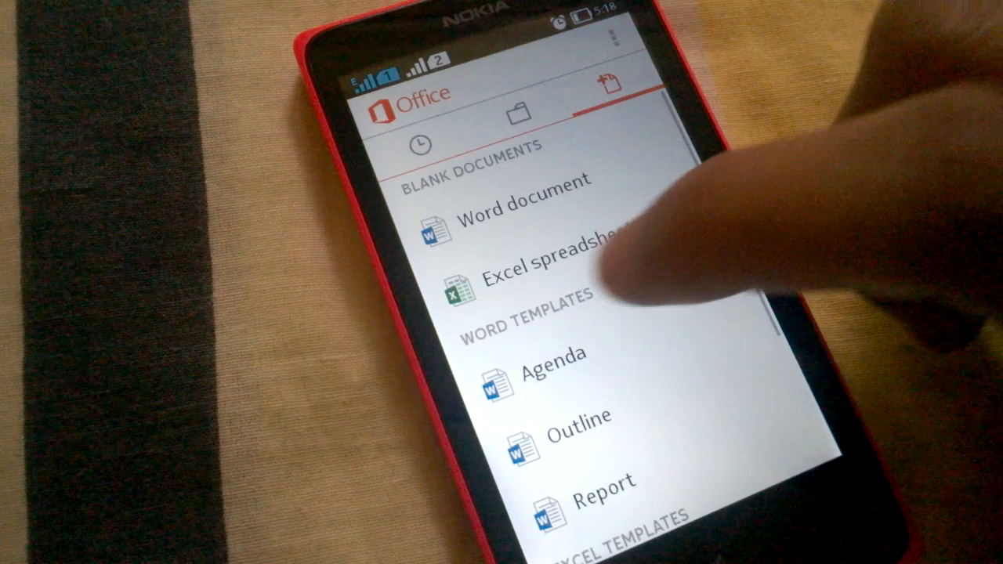
Scroll the New tab to the Blank Documents Excel spreadsheet option
scroll("down", 3)
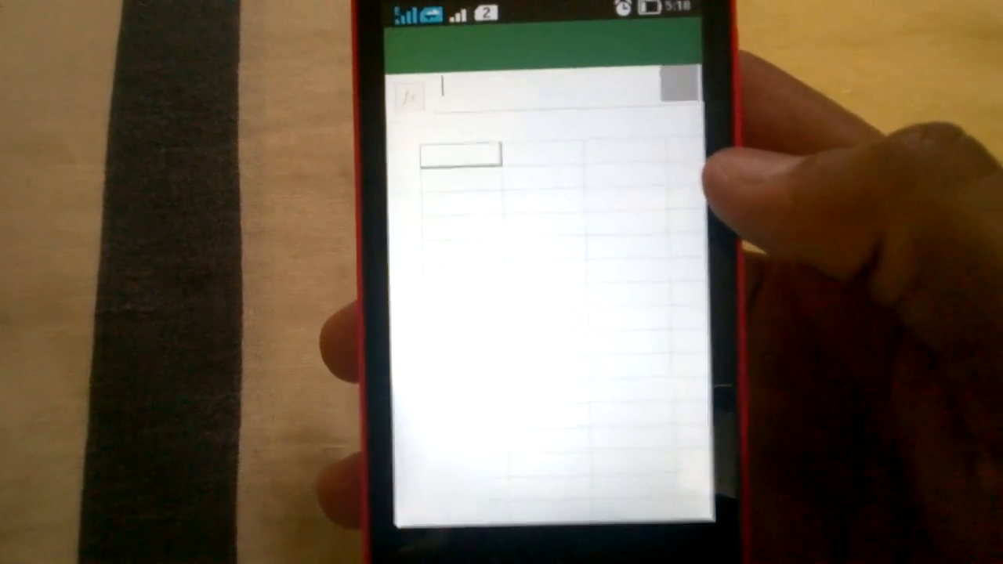
Enter M in cell A1 of Book1, then back out to the new-documents list
left_click(455, 155)
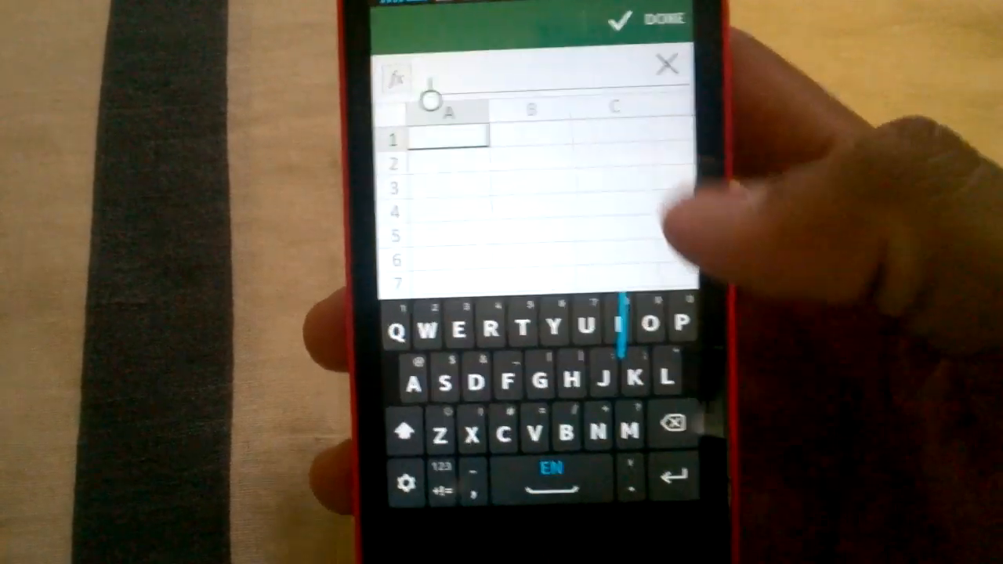
type("M")
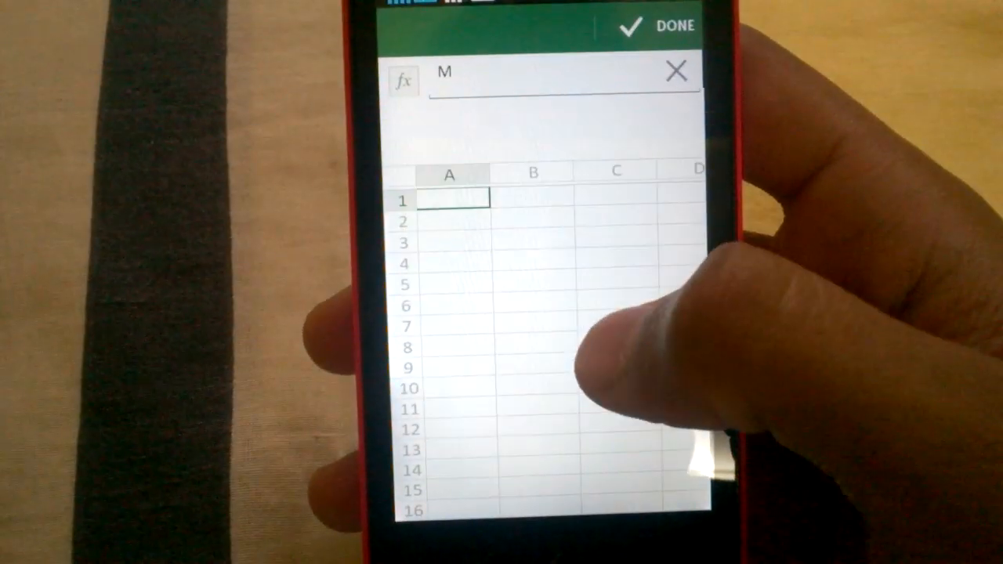
scroll("down", 3)
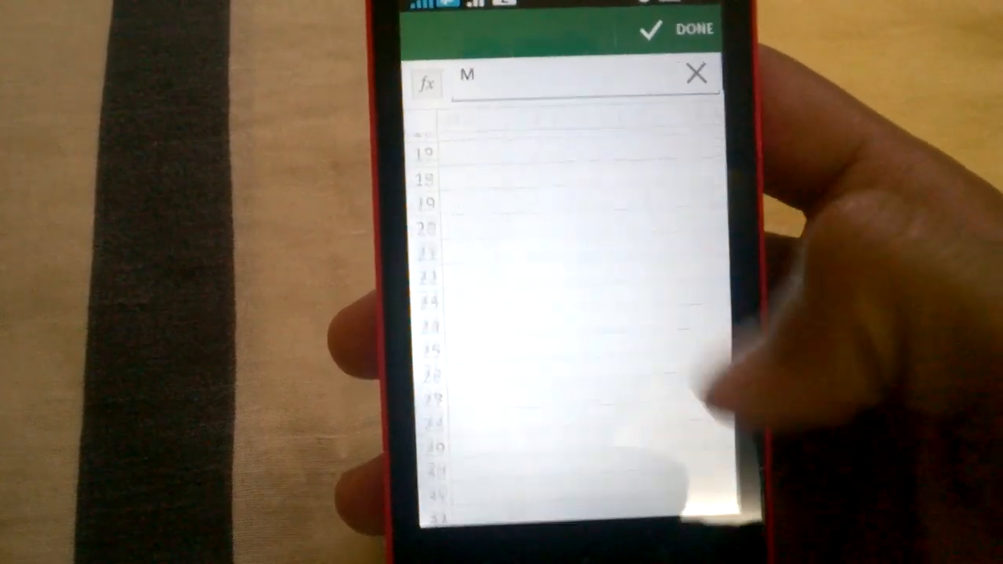
left_click(691, 29)
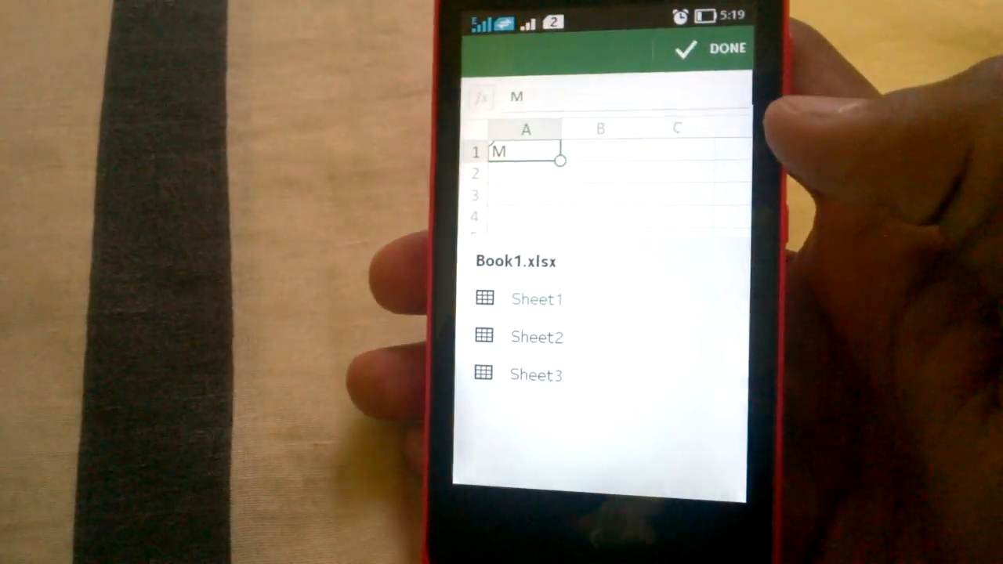
left_click(711, 49)
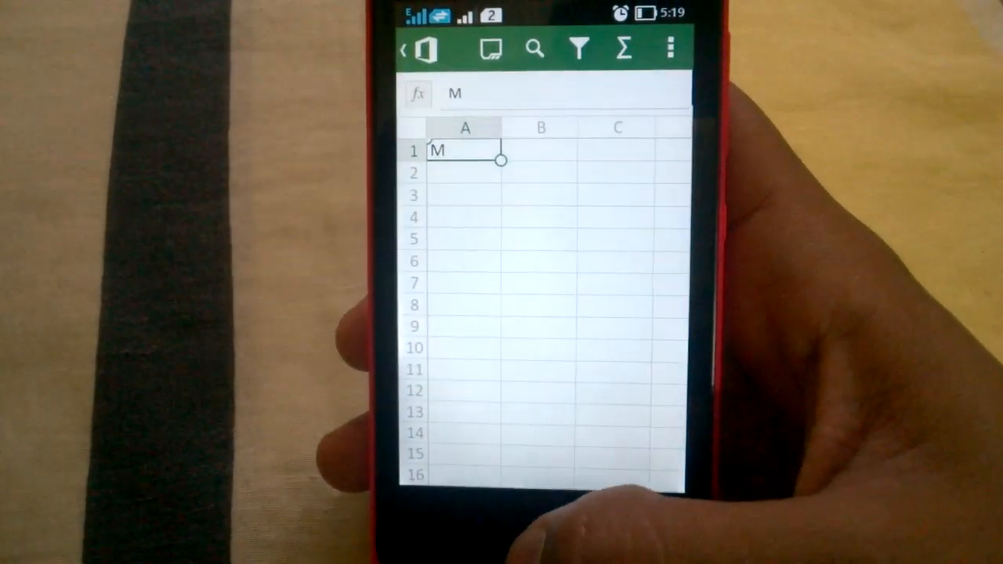
left_click(402, 49)
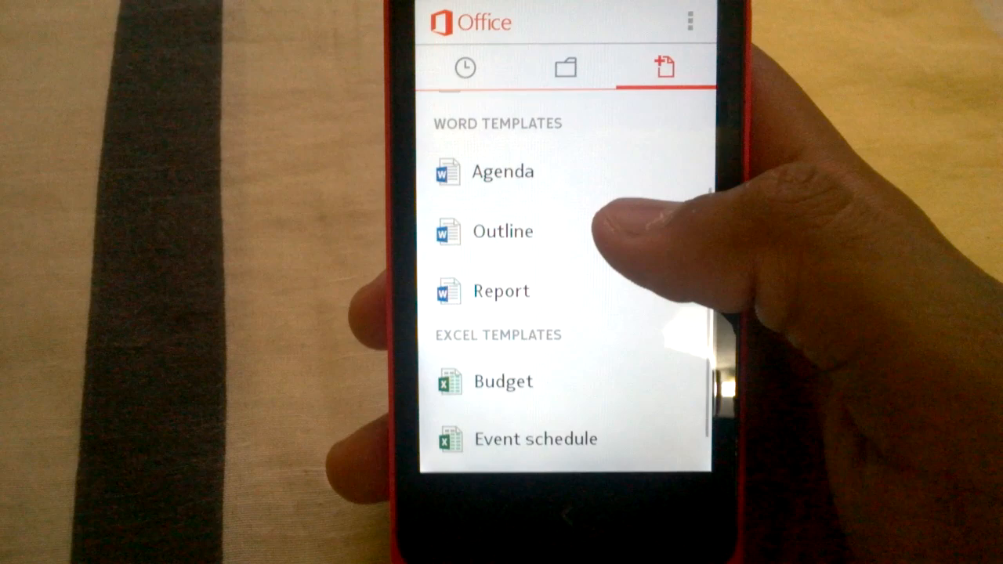
Create a new blank Word document from Blank Documents
scroll("down", 3)
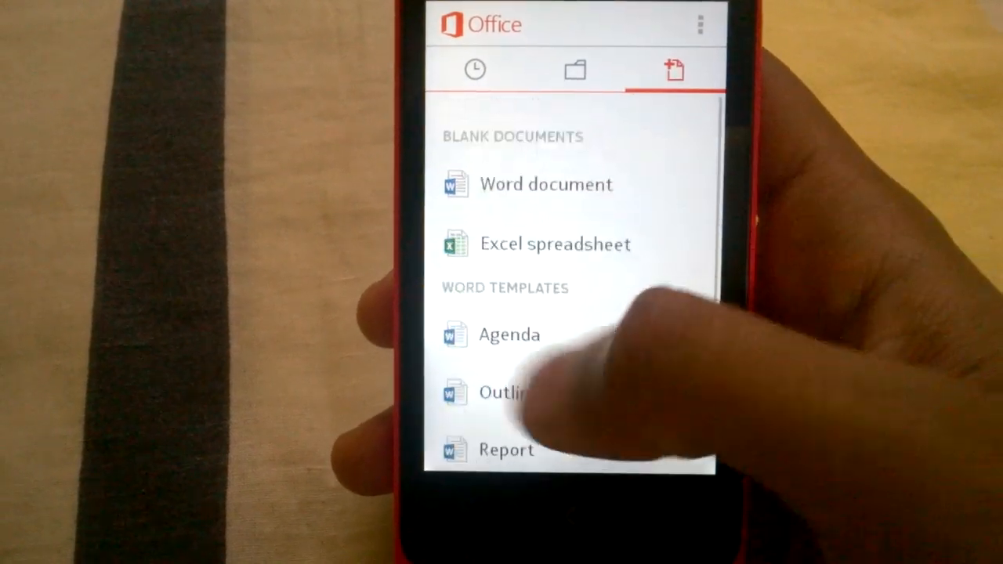
left_click(474, 70)
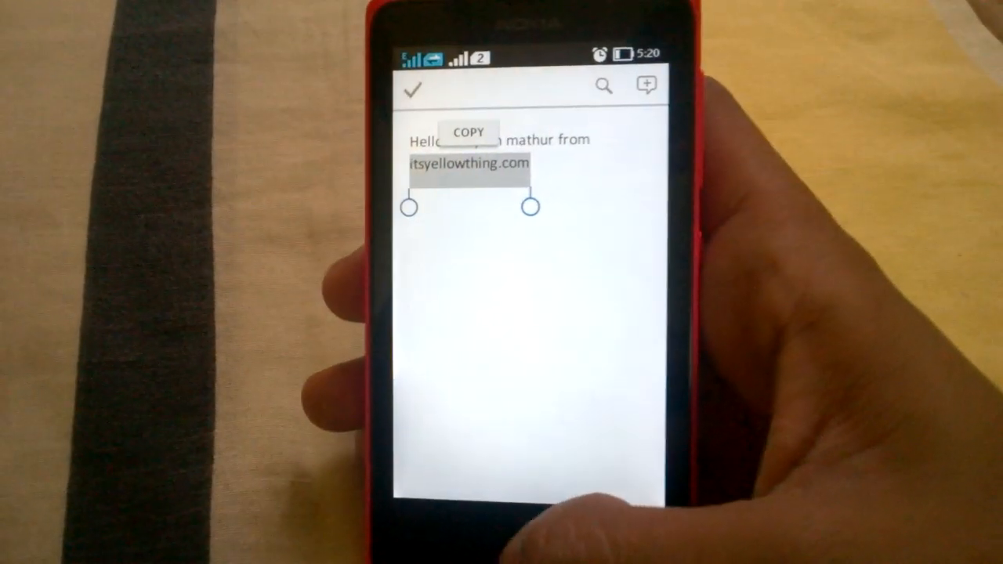
Copy the selected website address from the greeting line
left_click(468, 131)
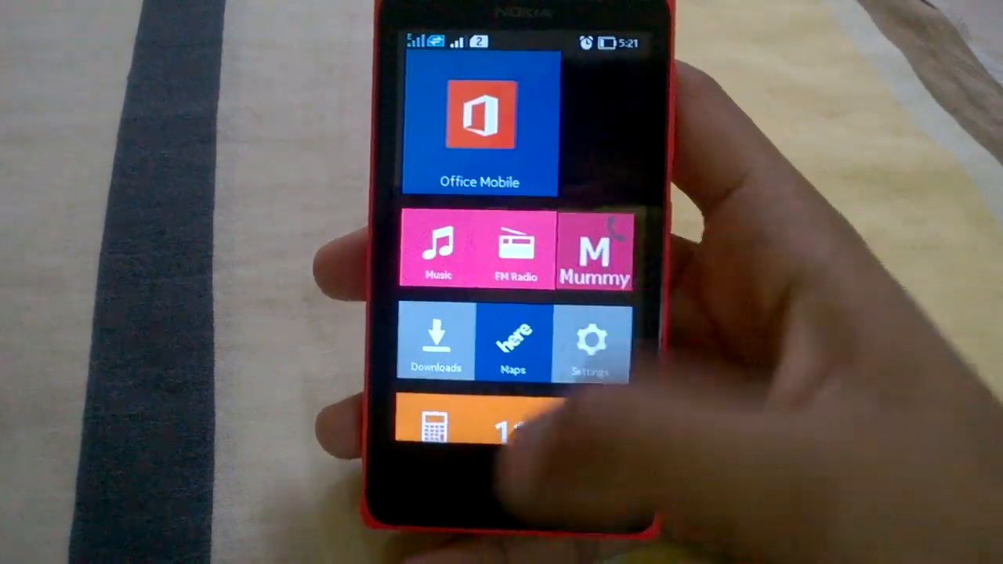
left_click(590, 345)
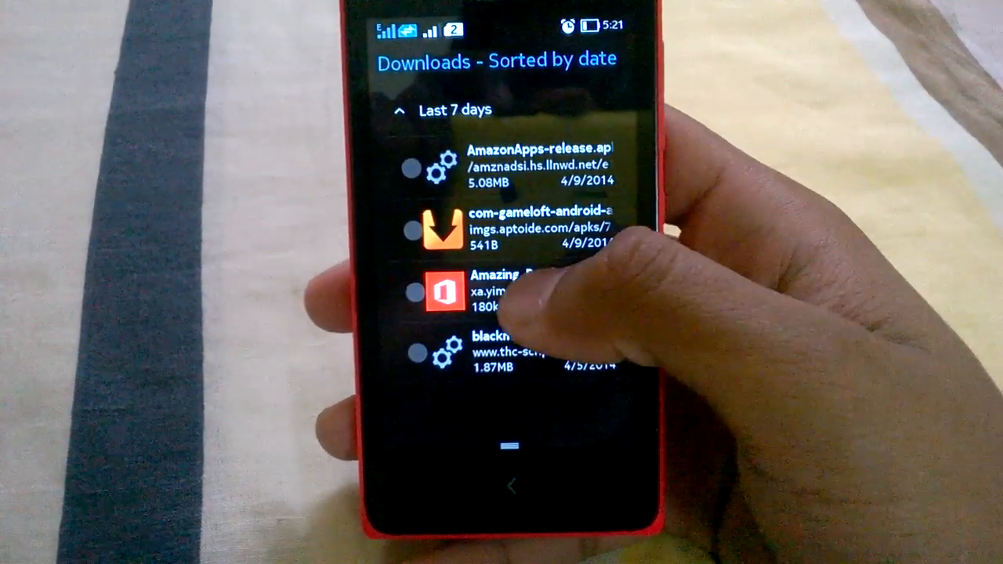
left_click(439, 294)
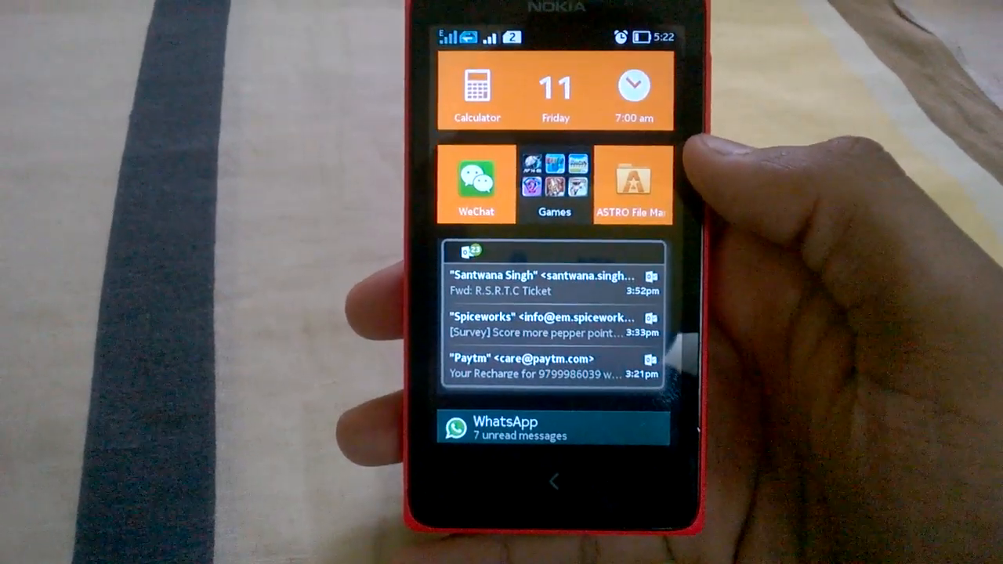
left_click(632, 180)
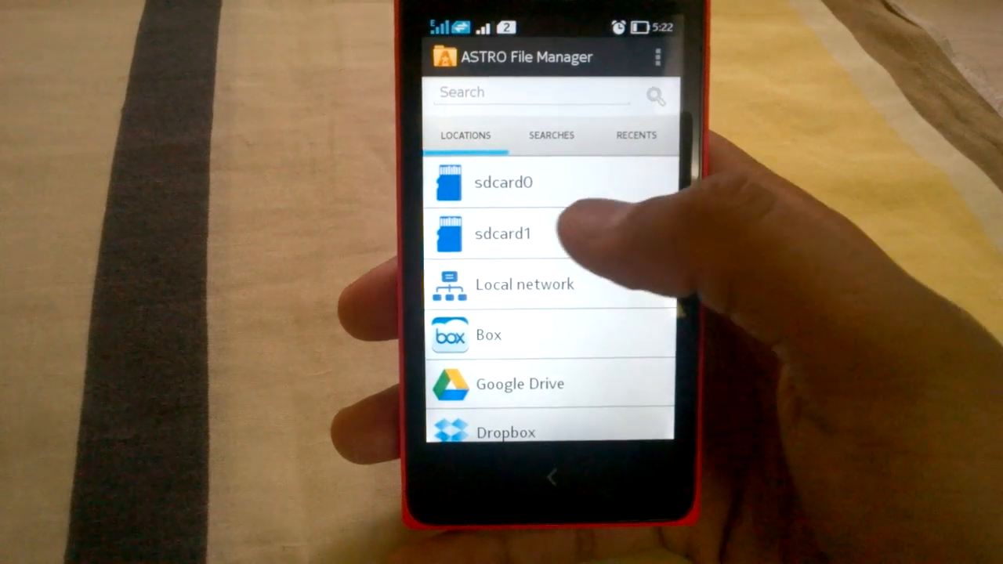
left_click(503, 234)
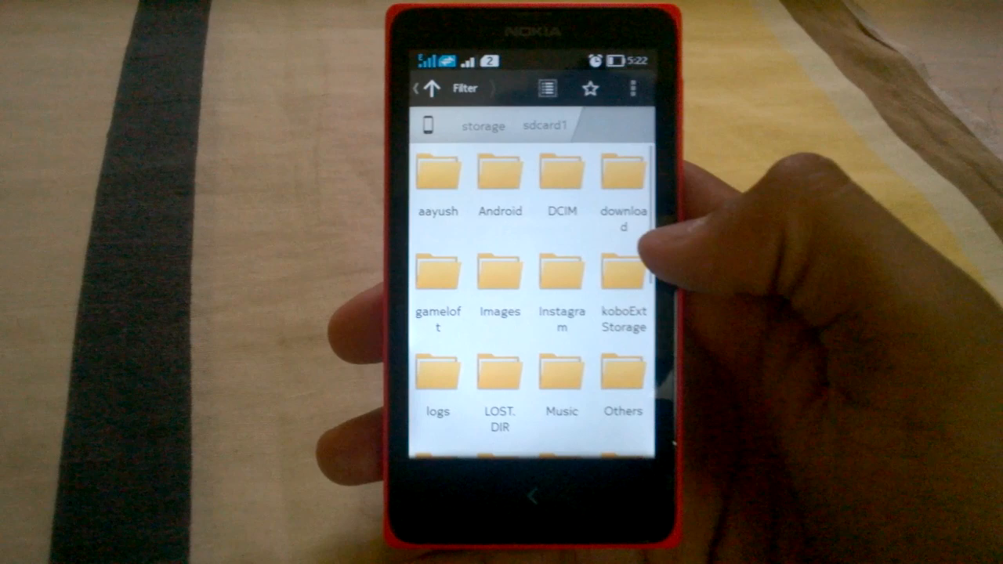
scroll("down", 3)
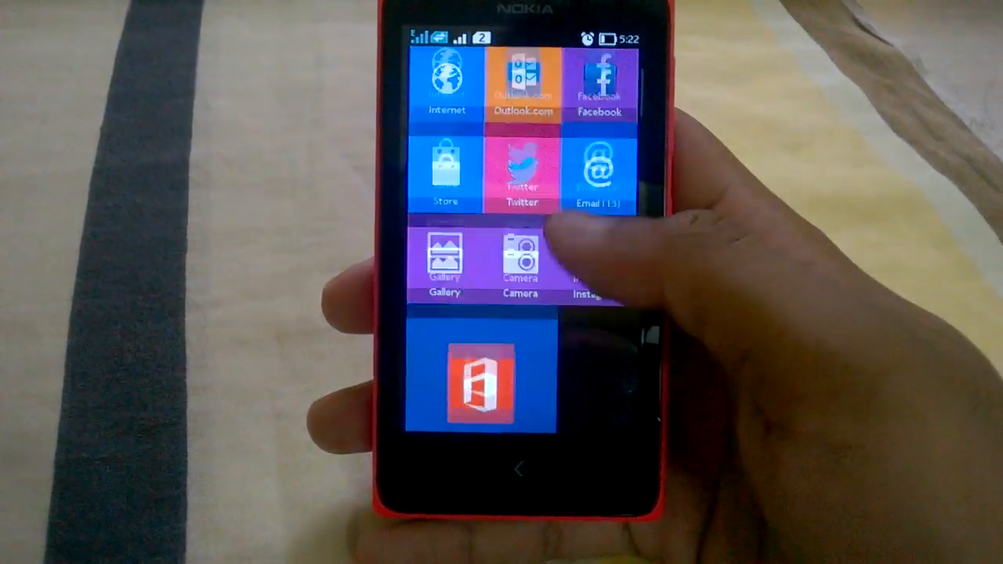
scroll("down", 3)
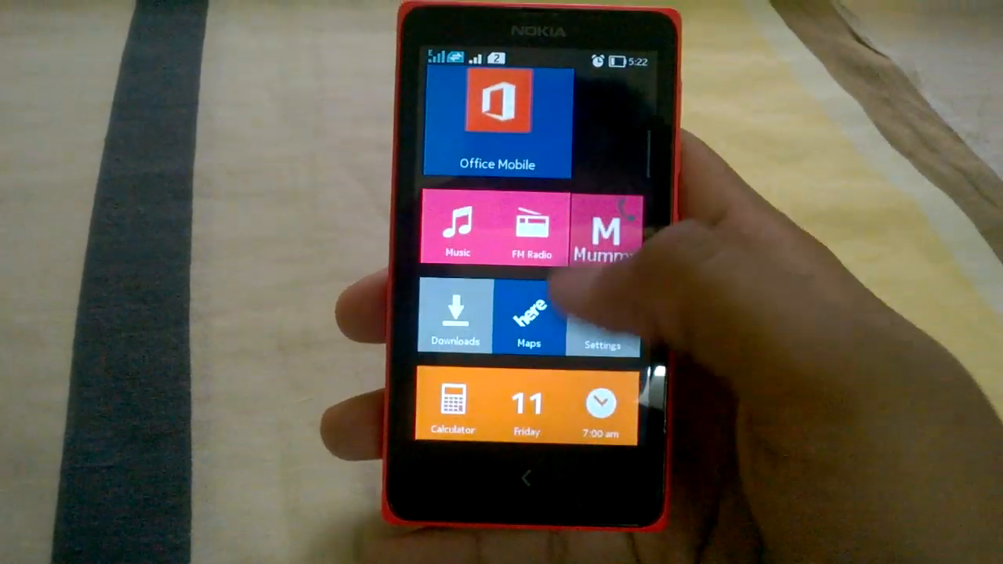